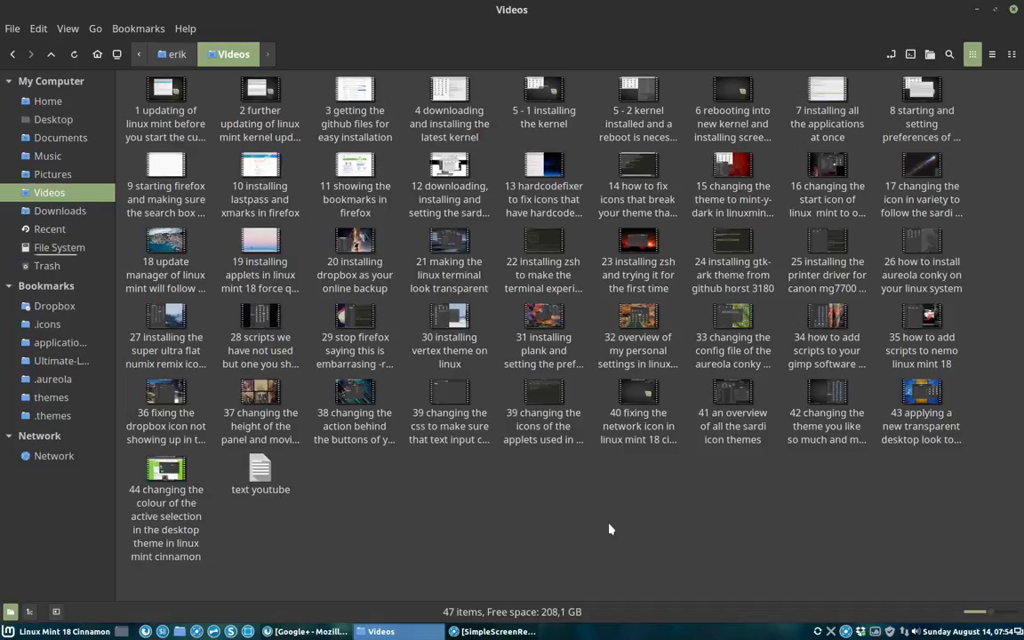
mouse_move(568, 532)
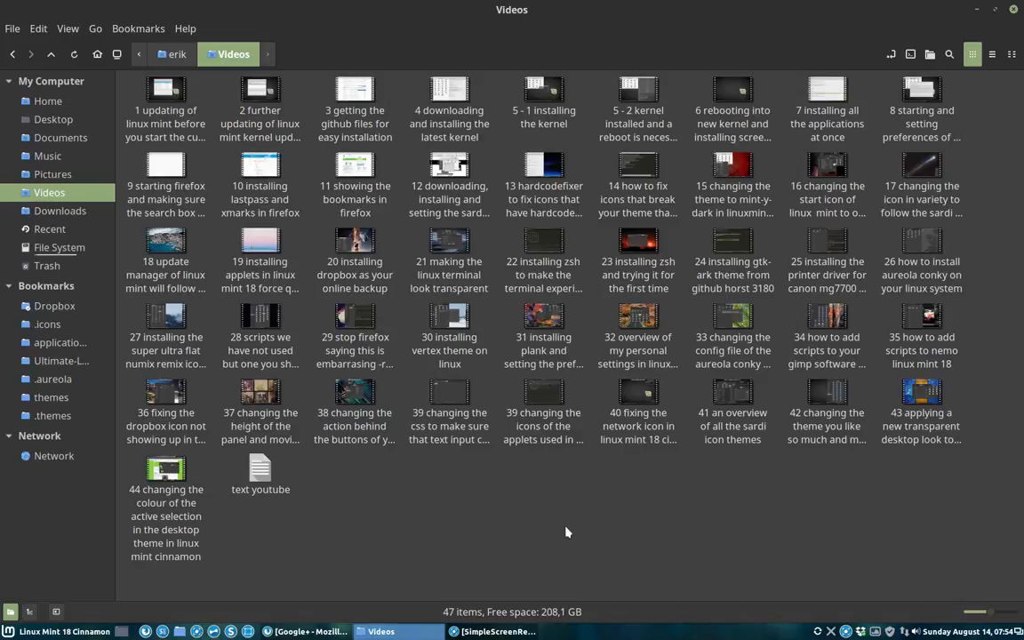
Browse the tutorial videos in the file manager and clear the selection.
click(165, 469)
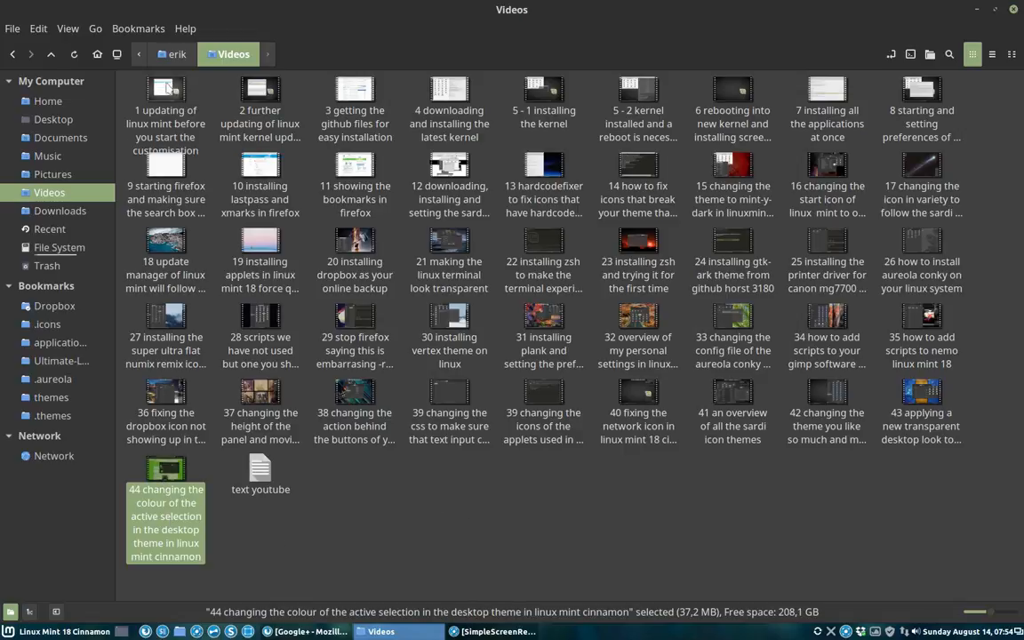
click(166, 106)
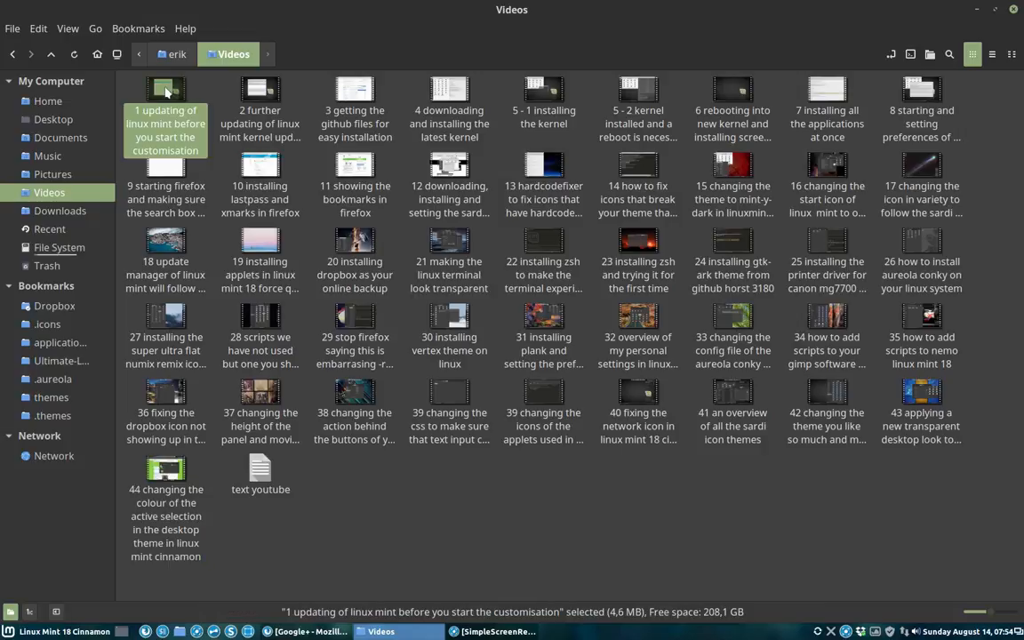
click(260, 107)
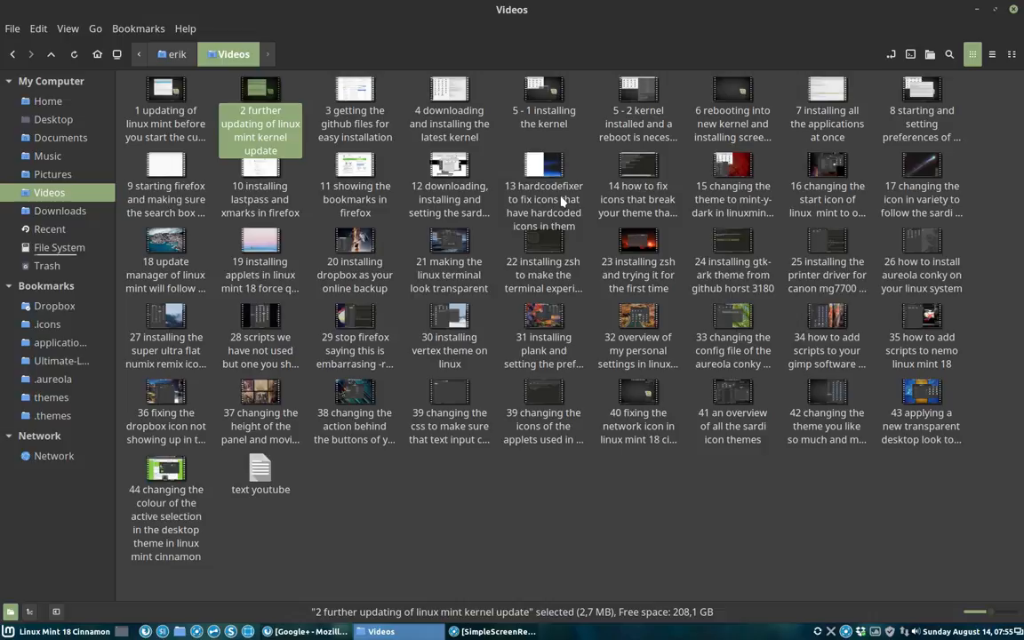
click(356, 187)
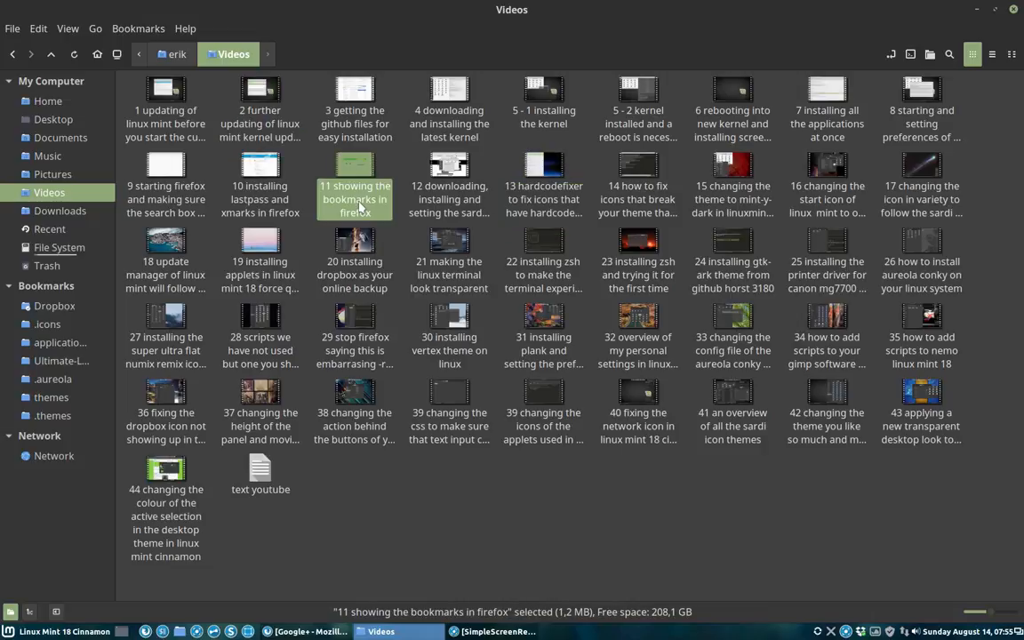
click(355, 258)
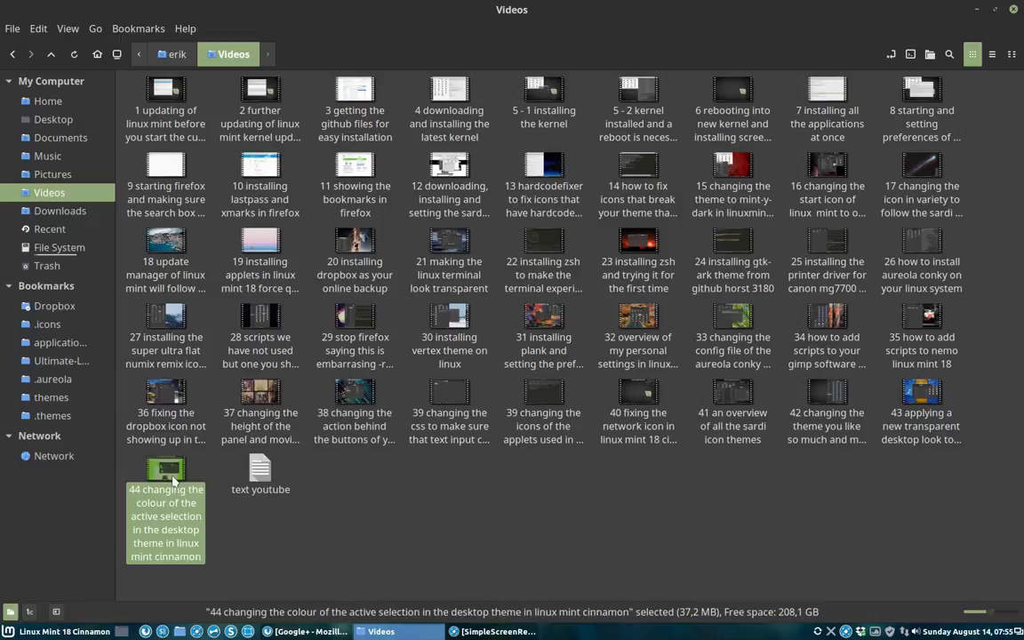
click(381, 523)
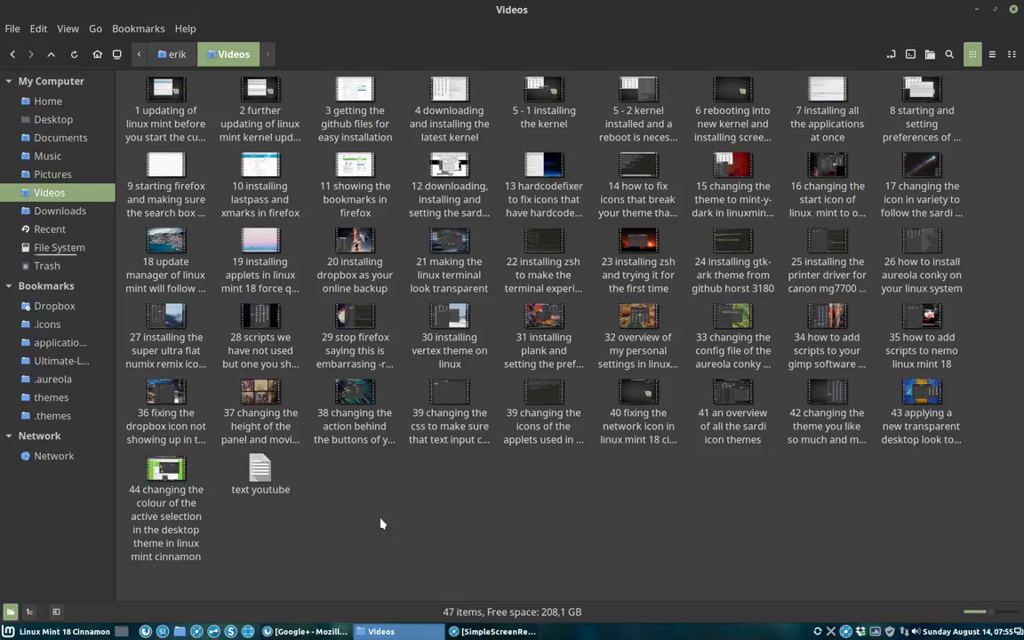
mouse_move(976, 7)
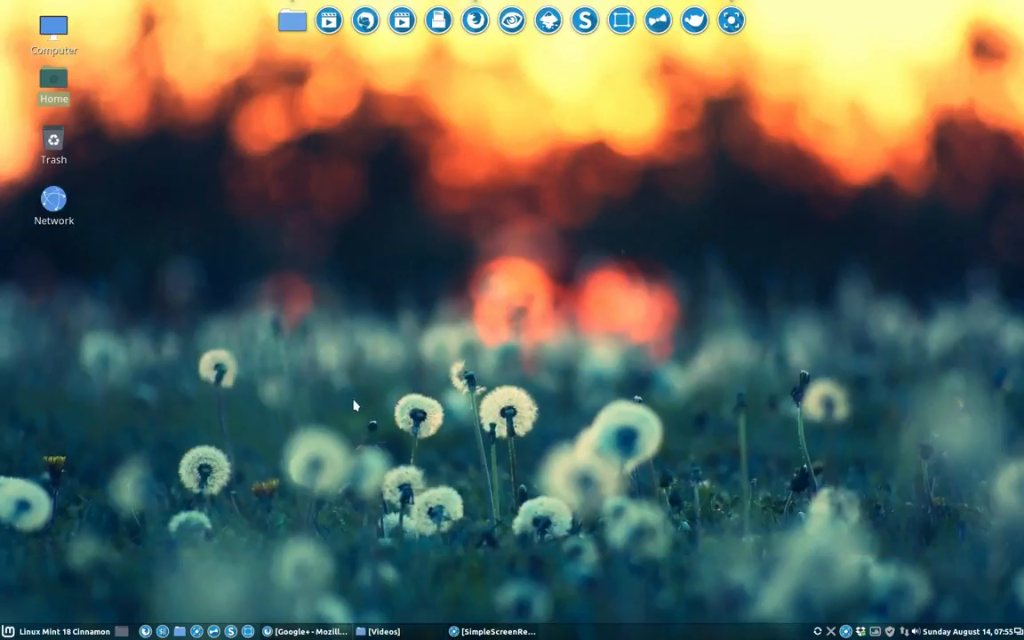
Launch System Settings from the menu to show the settings overview.
click(9, 631)
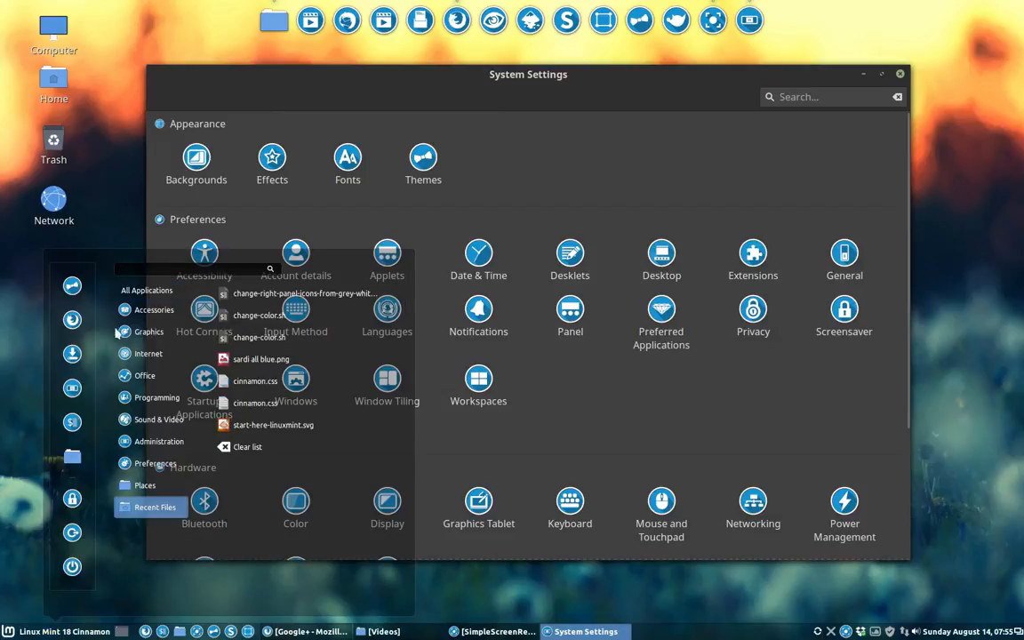
click(158, 441)
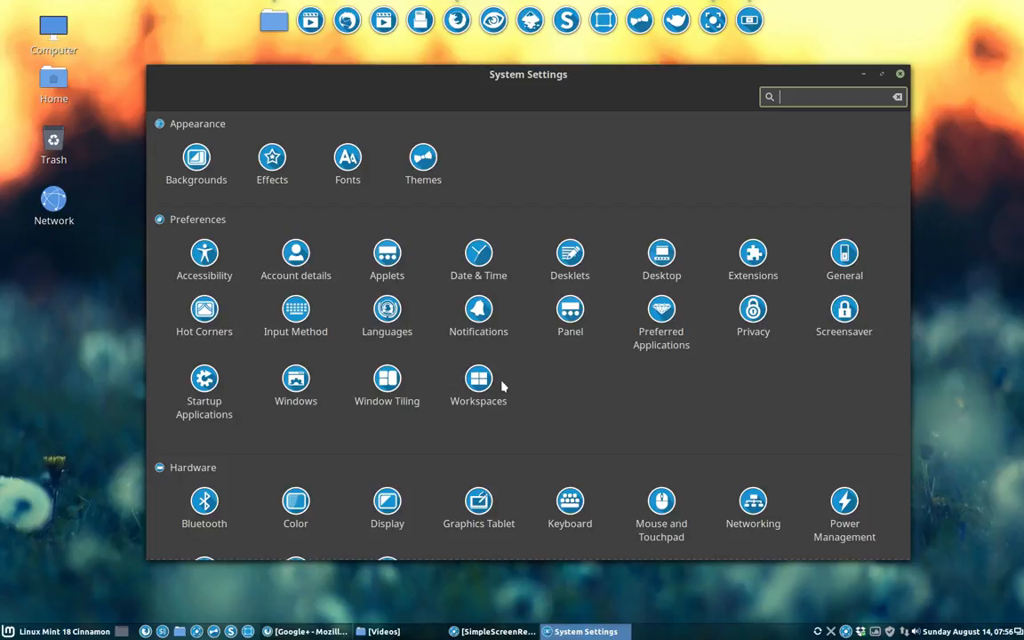
mouse_move(612, 288)
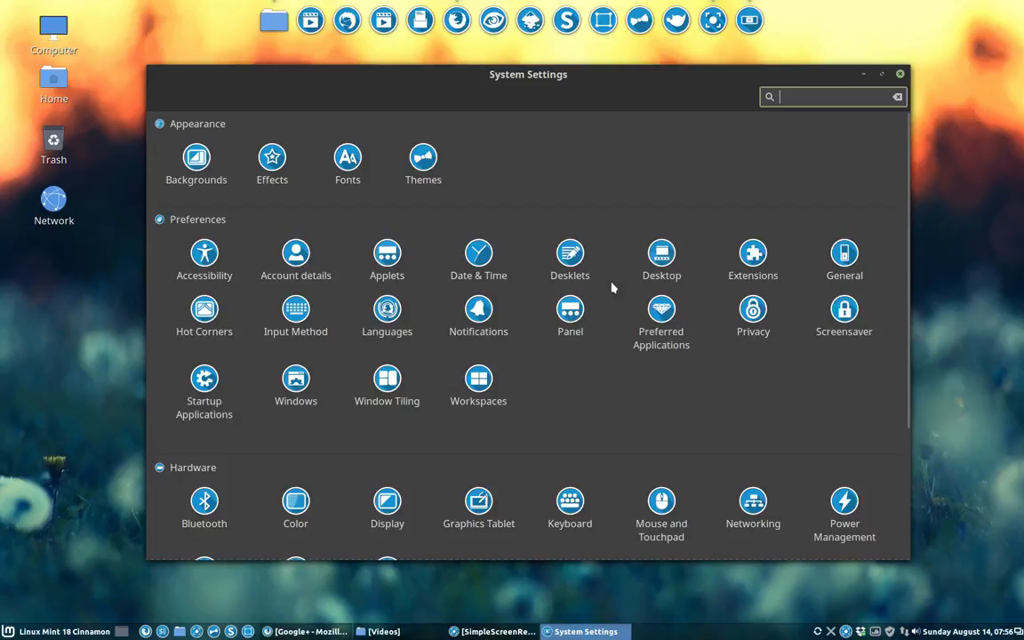
Search 'scr' and reach the Screensaver lock settings.
text(s)
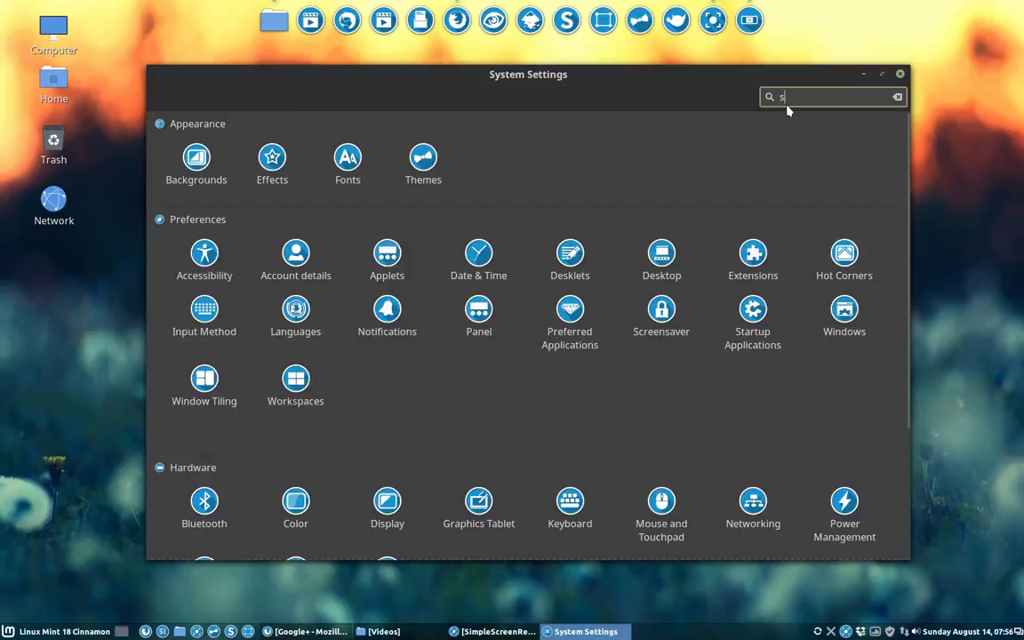
text(cr)
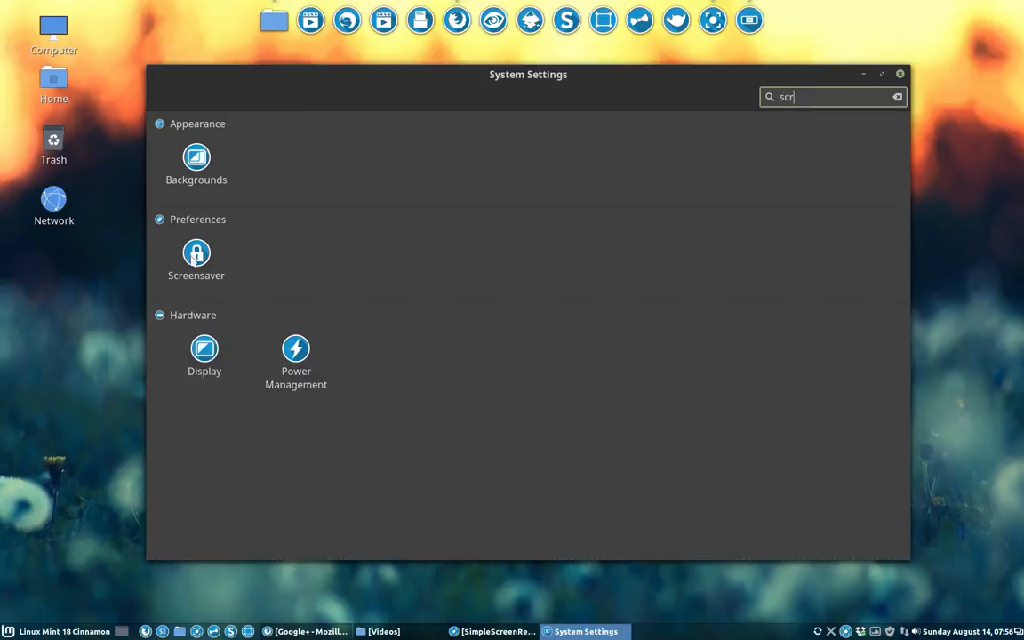
click(195, 253)
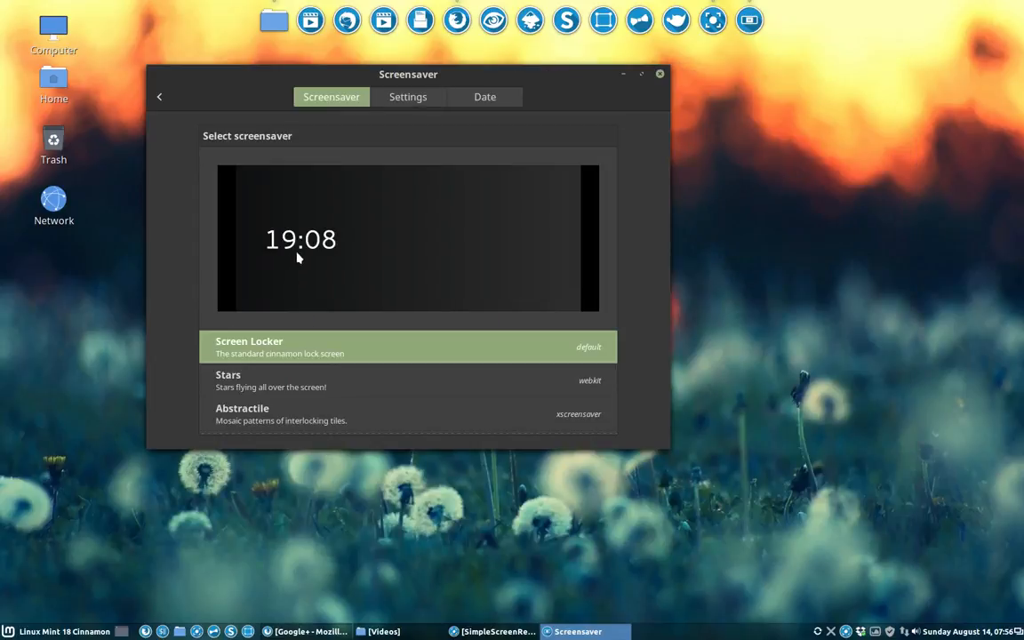
click(409, 96)
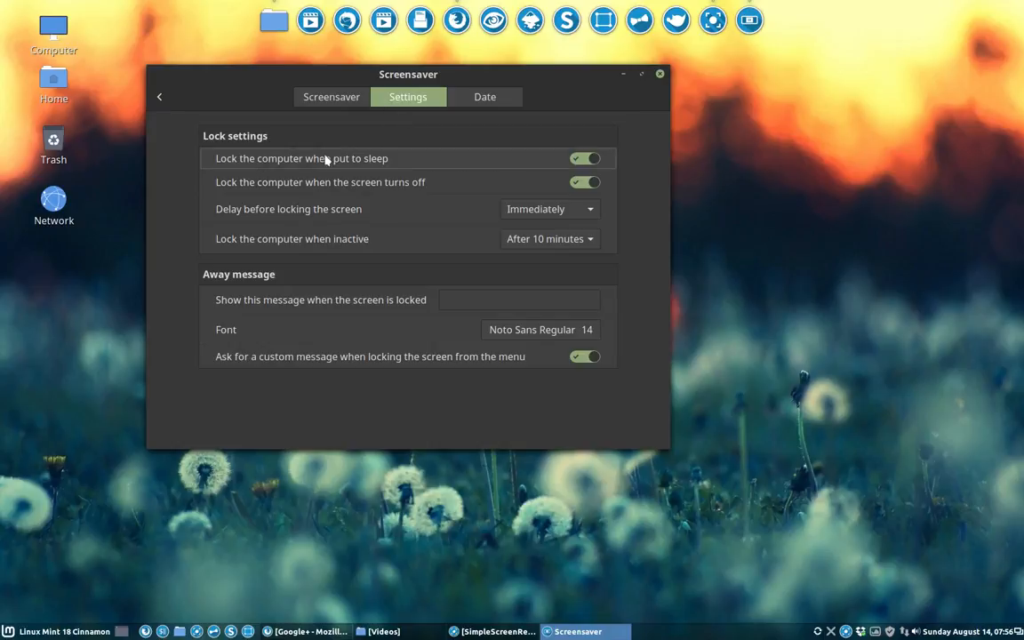
Disable locking on sleep and on screen-off, and set Lock when inactive to Never.
click(583, 158)
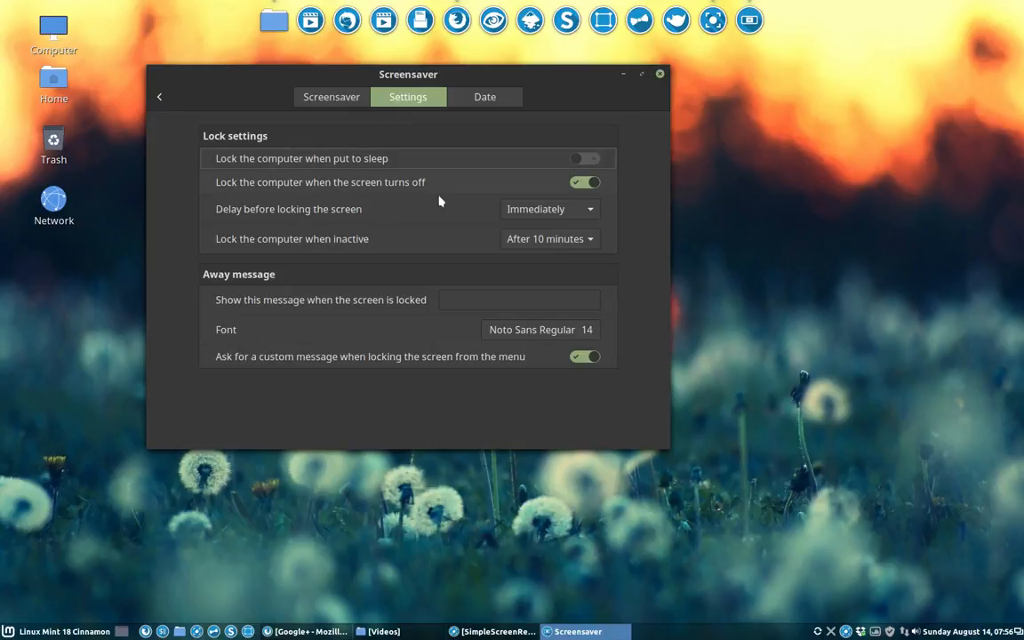
mouse_move(309, 186)
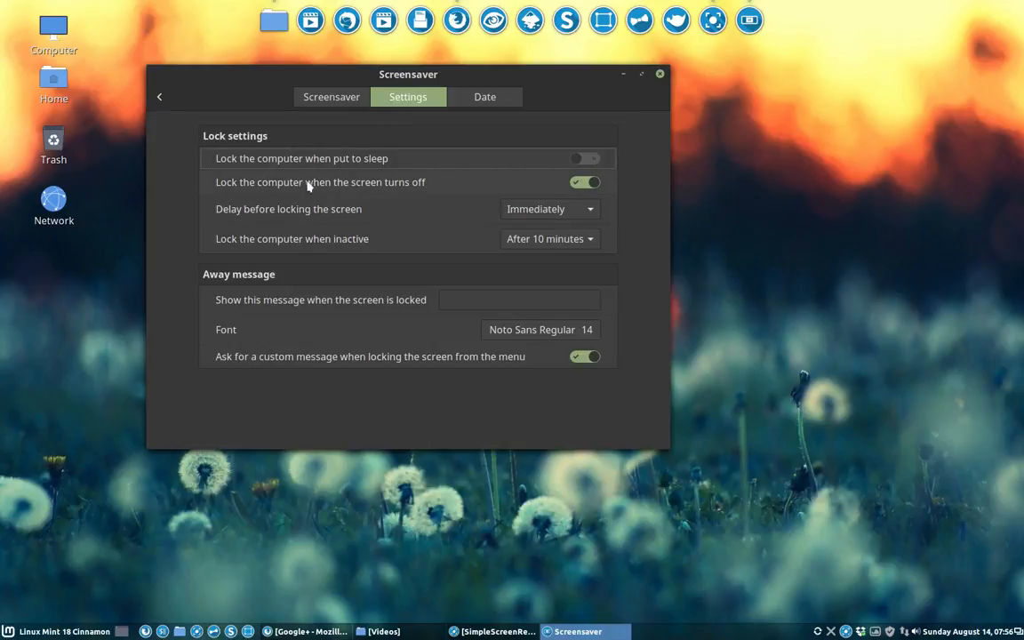
mouse_move(526, 185)
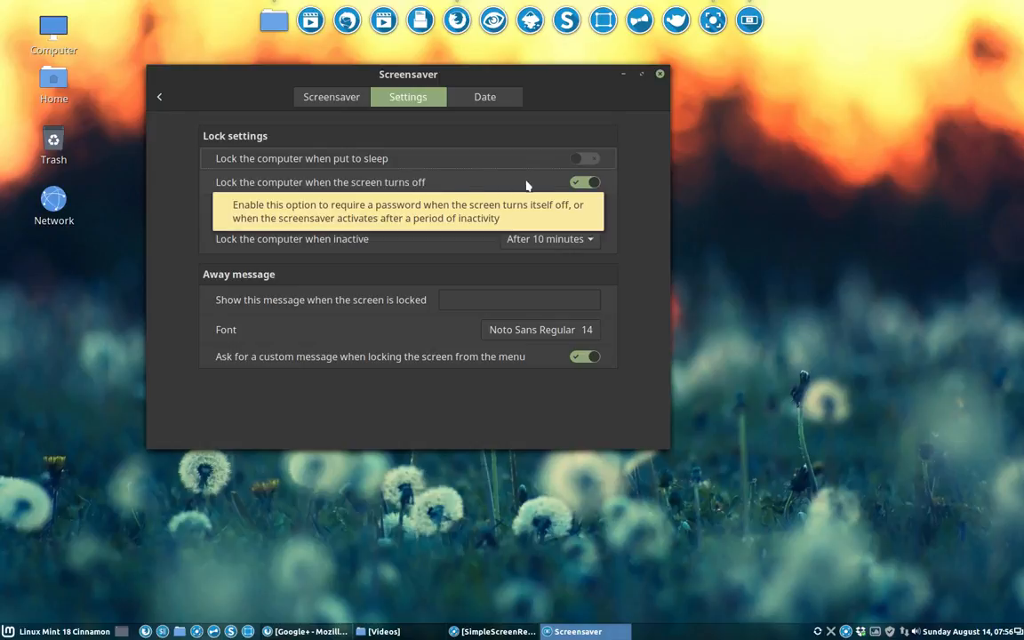
click(585, 181)
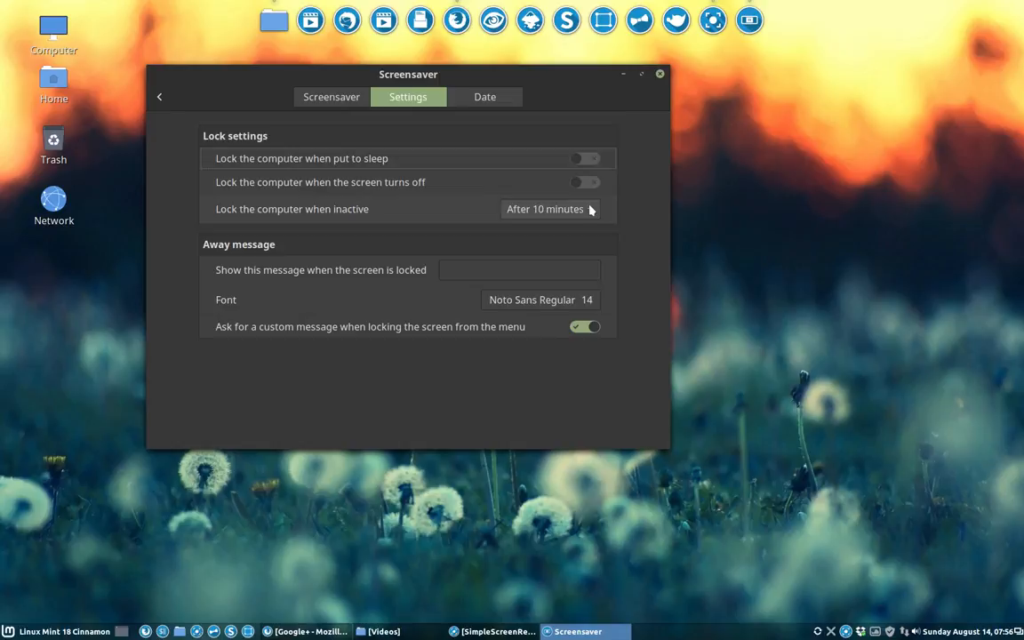
click(549, 210)
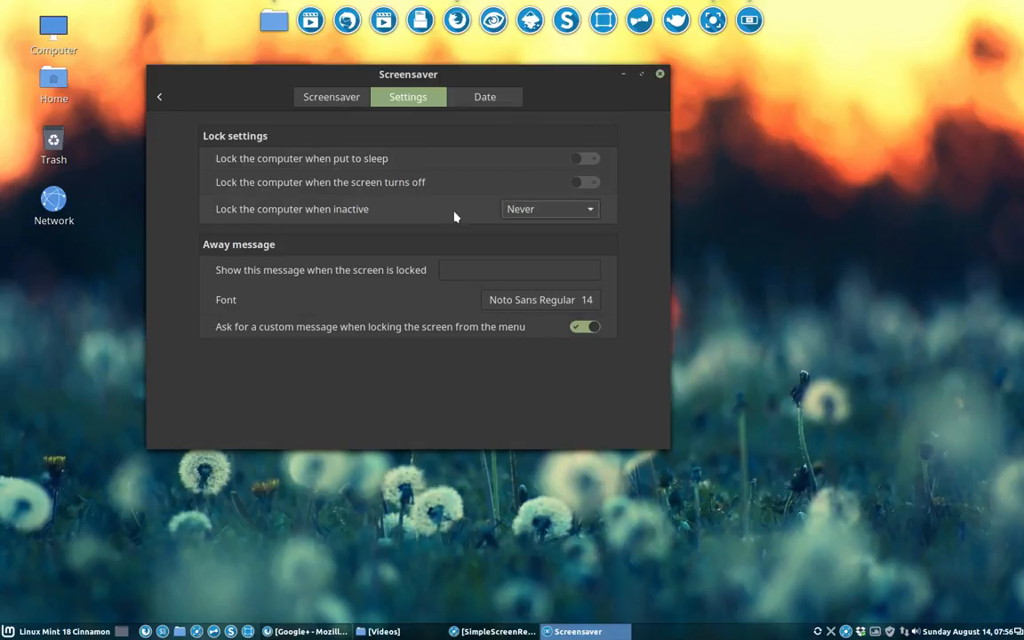
mouse_move(455, 211)
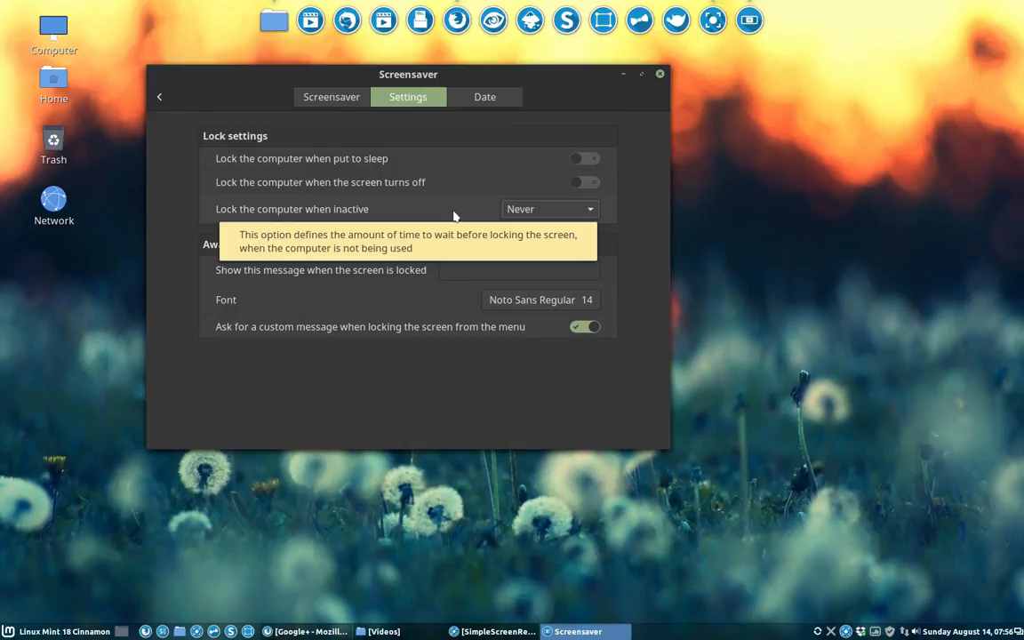
mouse_move(629, 253)
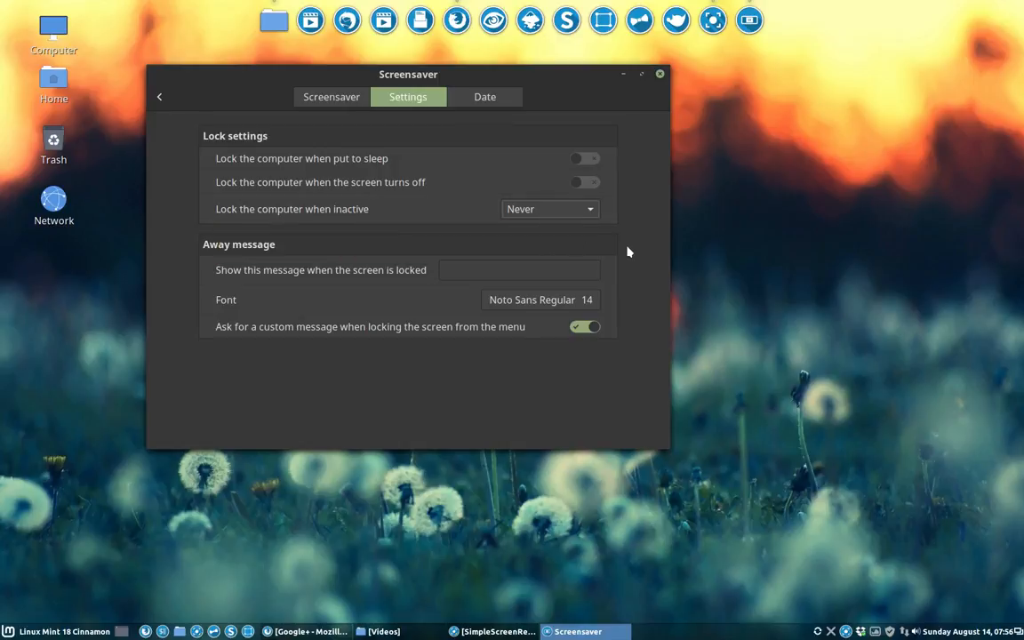
In Power Management set screen turn-off when inactive to Never and go back to the overview.
click(160, 96)
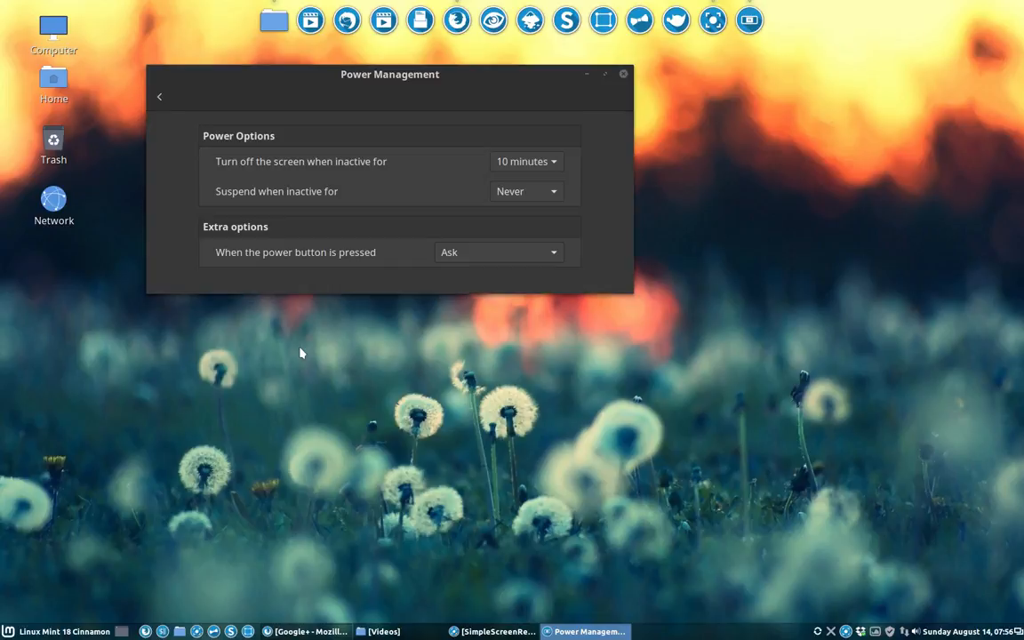
mouse_move(359, 178)
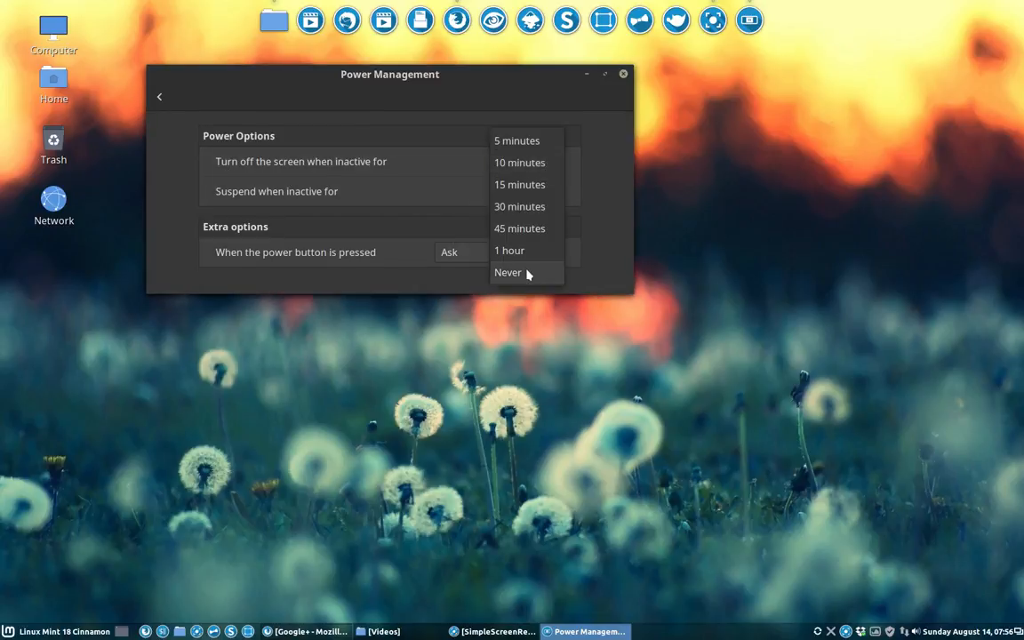
click(508, 272)
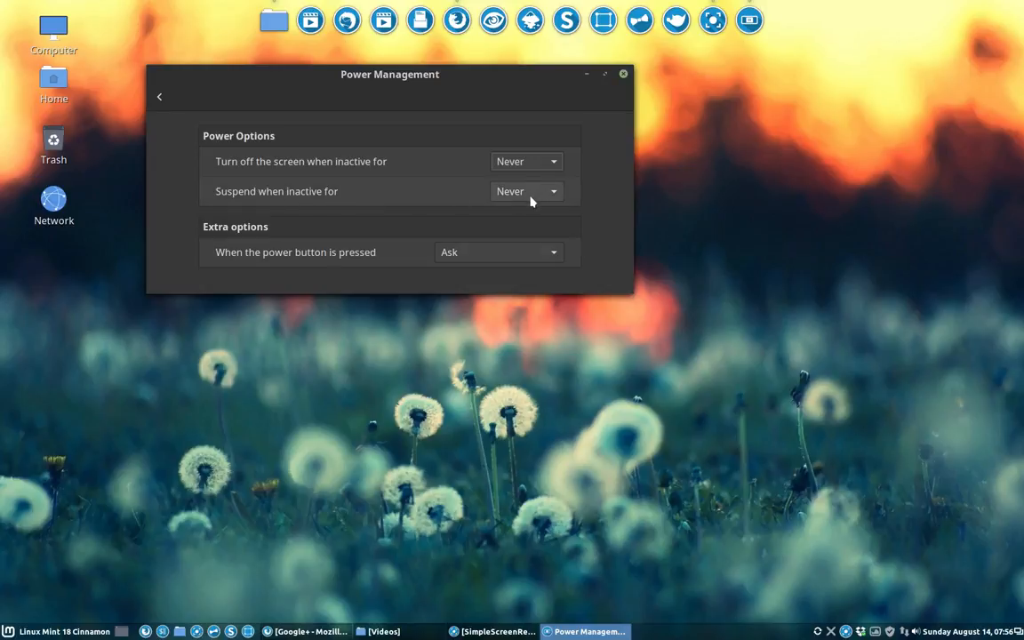
click(160, 96)
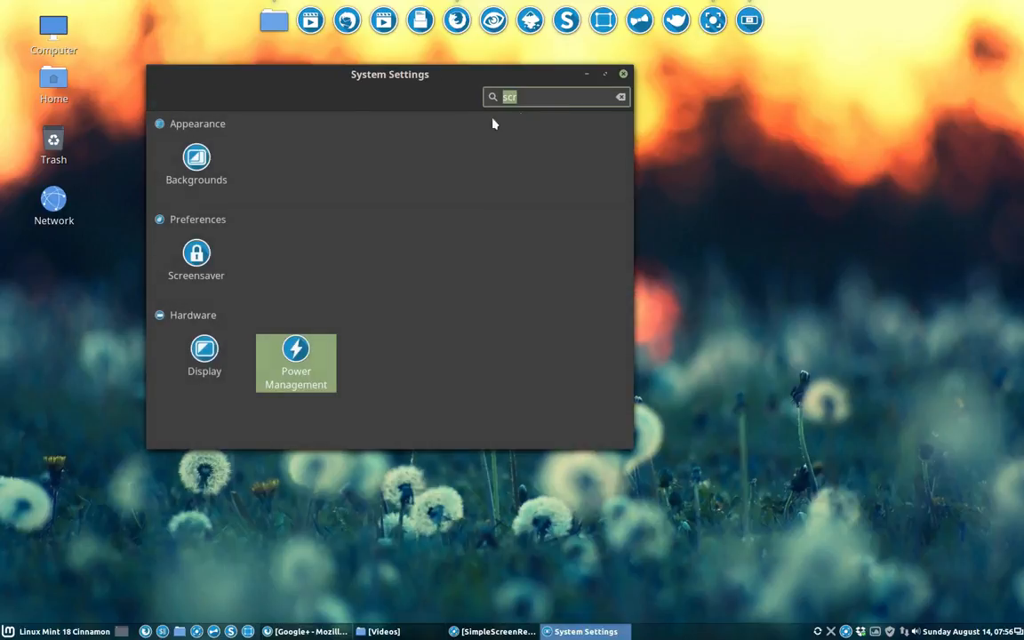
Close the System Settings window, leaving the desktop showing.
click(622, 75)
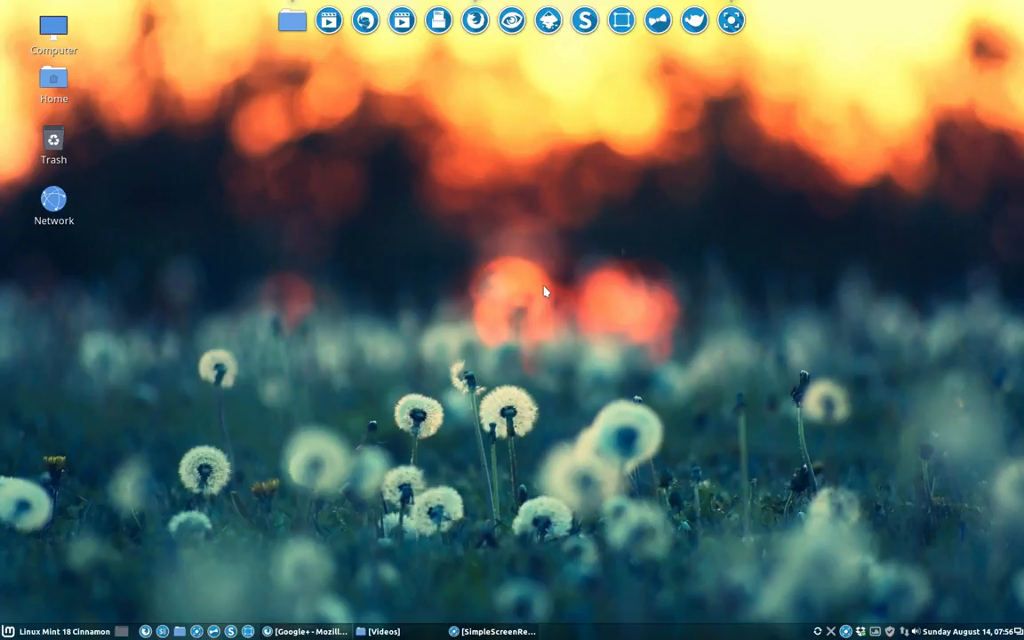
mouse_move(597, 276)
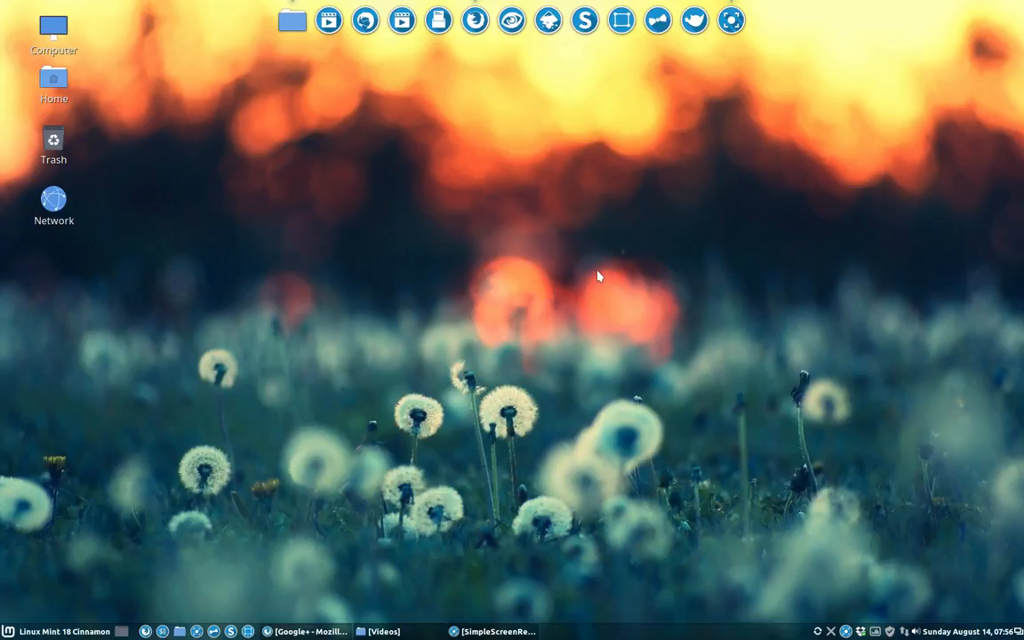